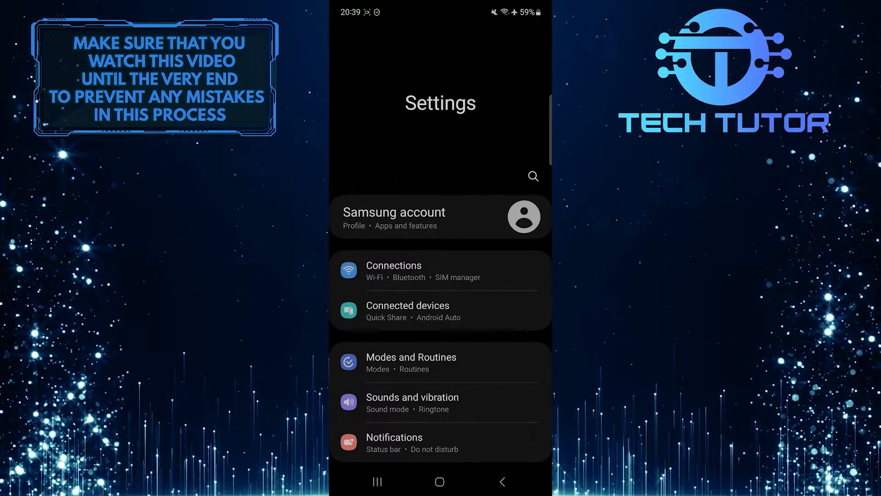
# Scroll the main Settings list until Digital Wellbeing and parental controls is visible.
pyautogui.scroll(-3)
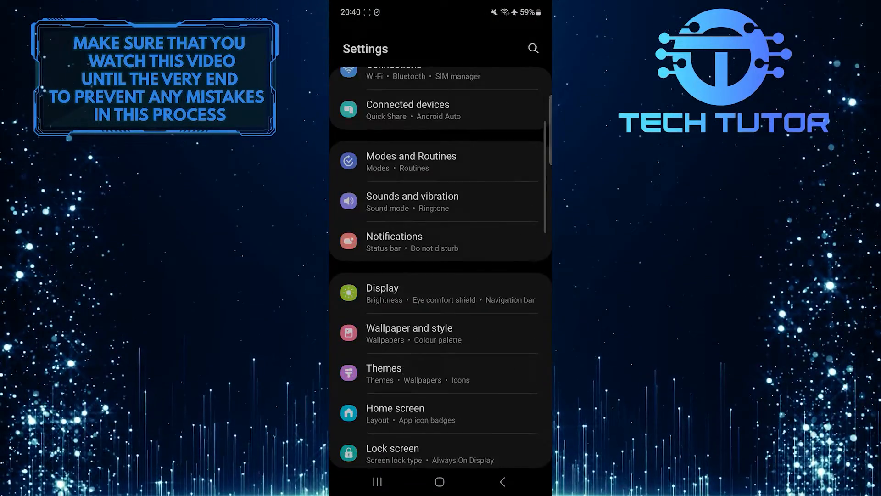
pyautogui.scroll(-3)
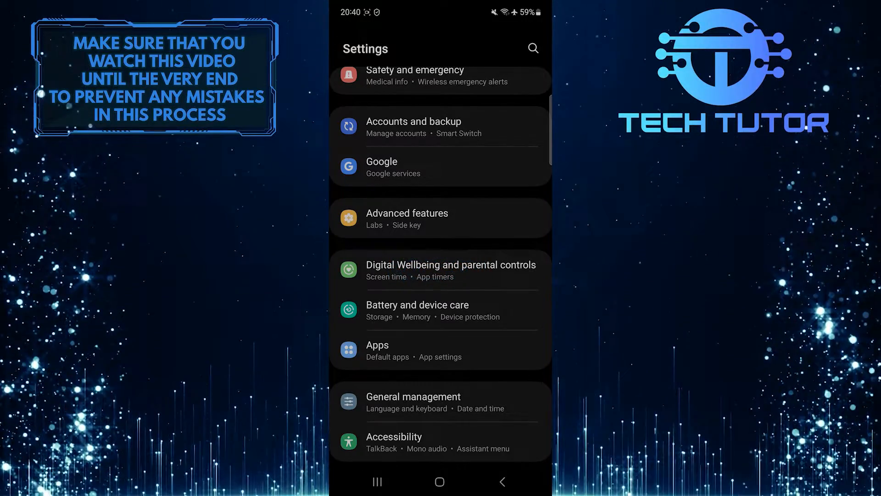
# Enter Digital Wellbeing and parental controls and reach its App timers section.
pyautogui.click(450, 269)
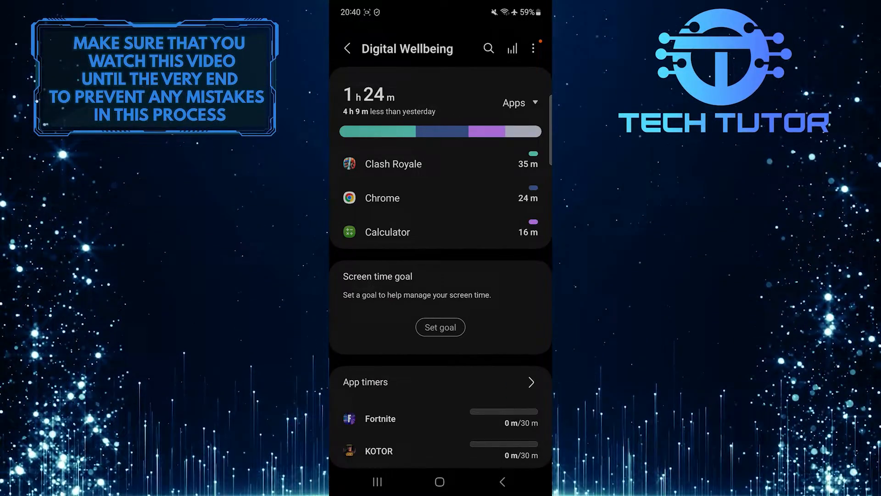
pyautogui.scroll(-3)
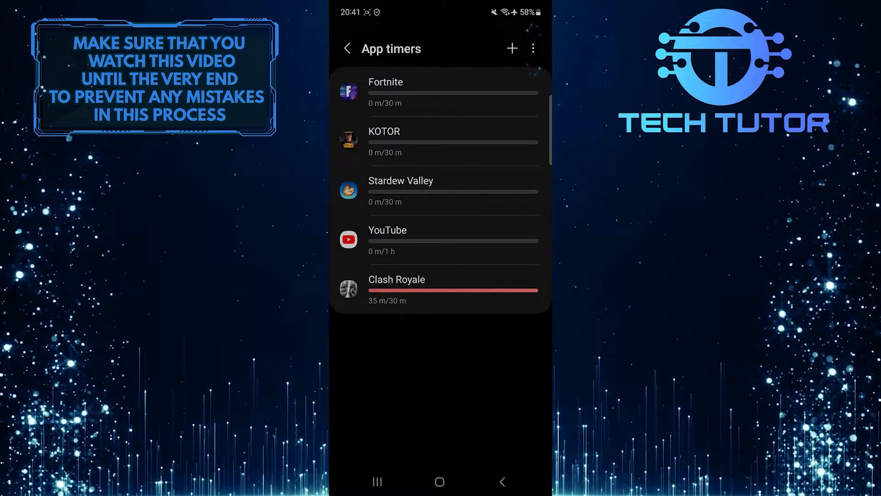
# Delete the Fortnite app timer via the ⋮ Delete mode, leaving KOTOR, Stardew Valley, YouTube and Clash Royale.
pyautogui.click(533, 49)
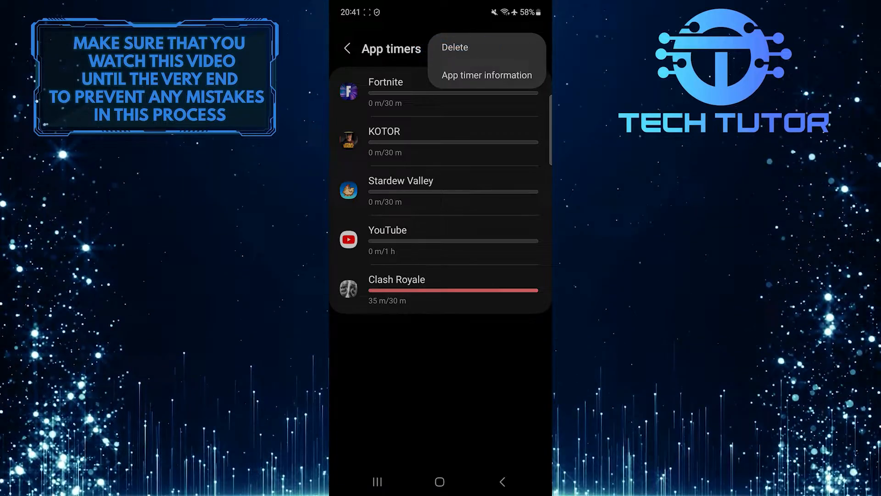
pyautogui.click(454, 47)
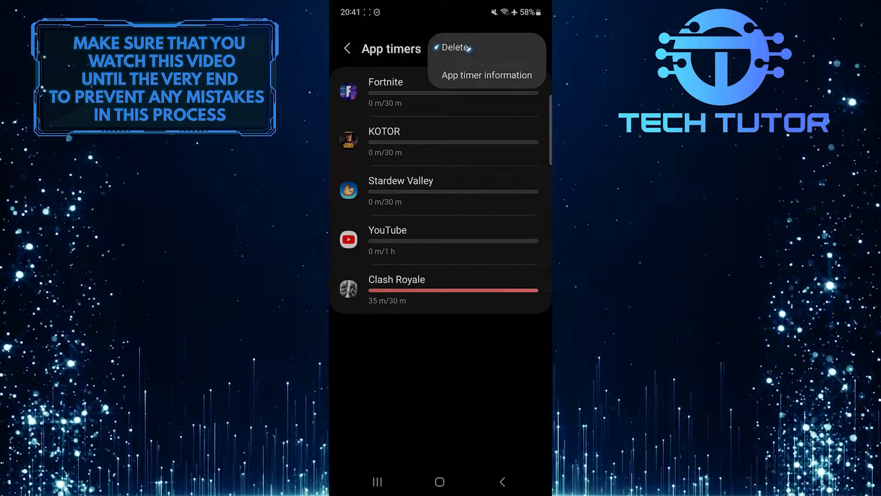
pyautogui.click(456, 46)
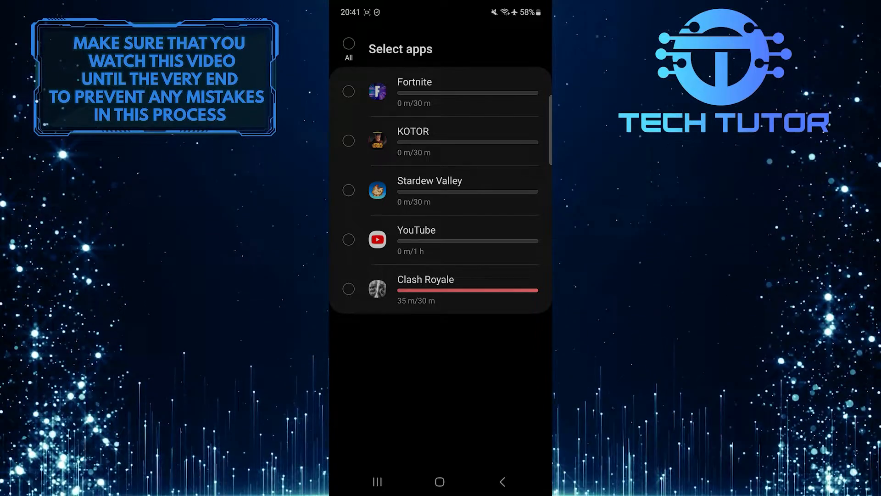
pyautogui.click(349, 91)
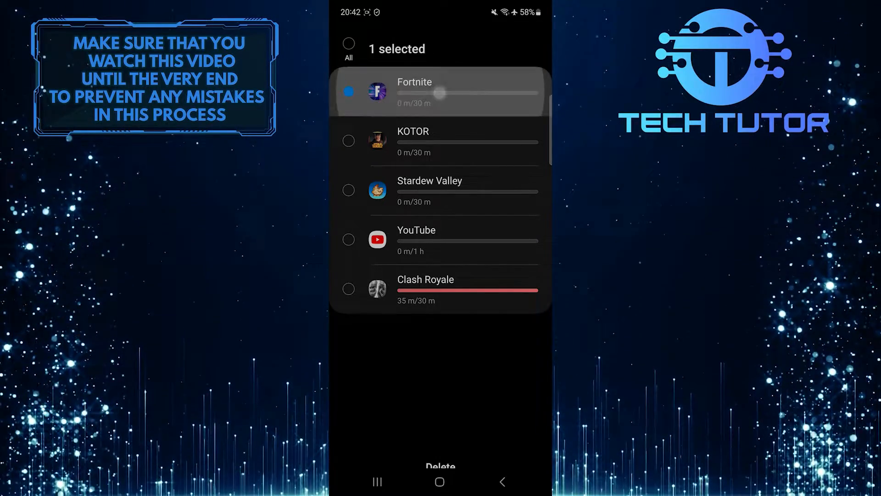
pyautogui.click(349, 91)
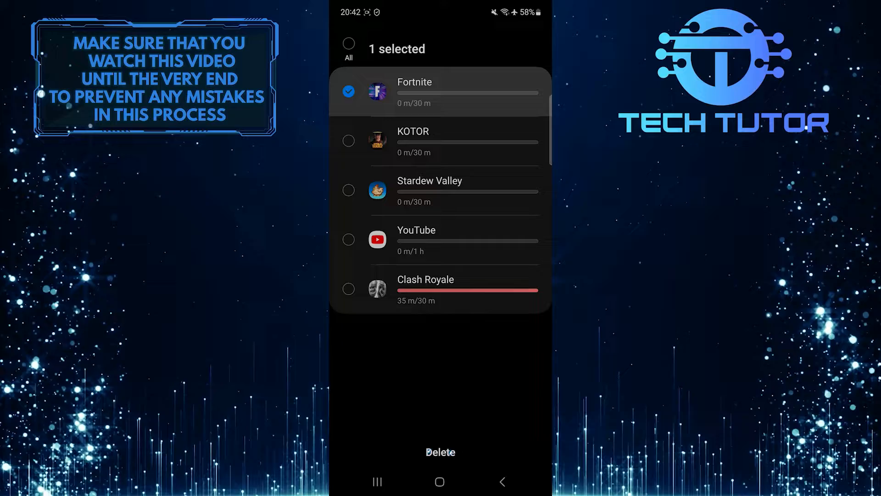
pyautogui.click(440, 451)
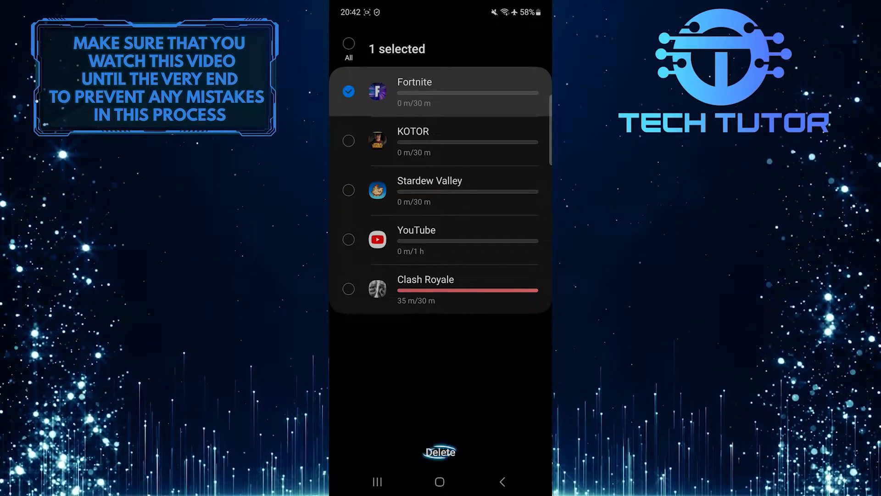
pyautogui.click(439, 453)
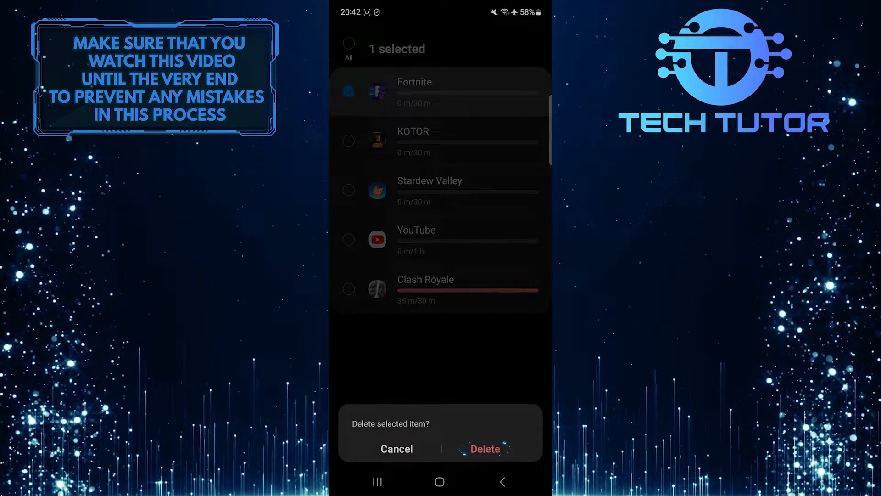
pyautogui.click(484, 449)
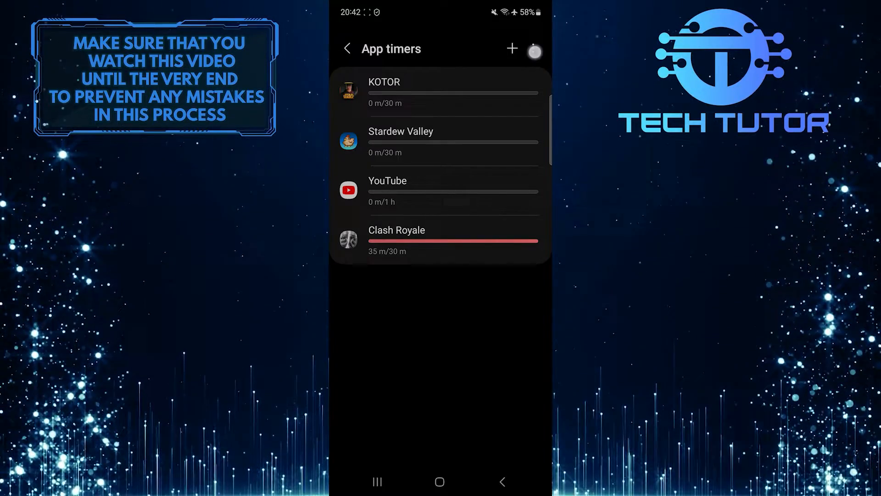
# Delete the KOTOR, Stardew Valley, YouTube and Clash Royale timers together and confirm.
pyautogui.click(511, 49)
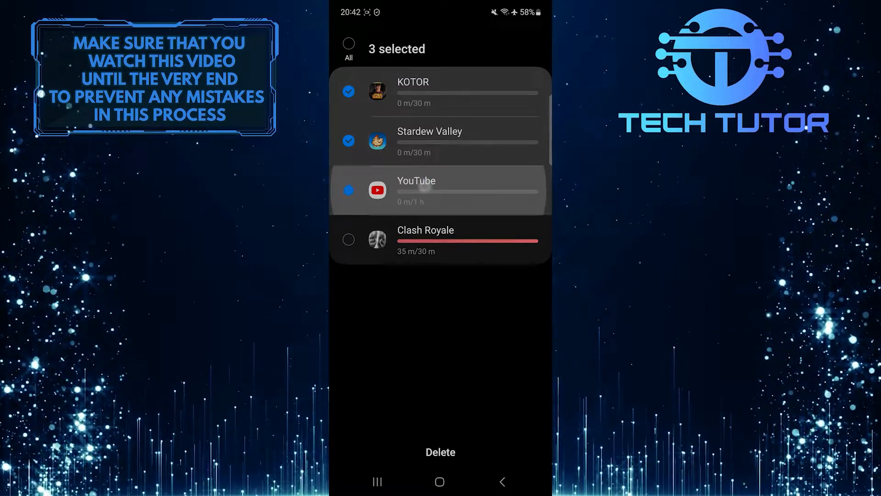
pyautogui.click(349, 239)
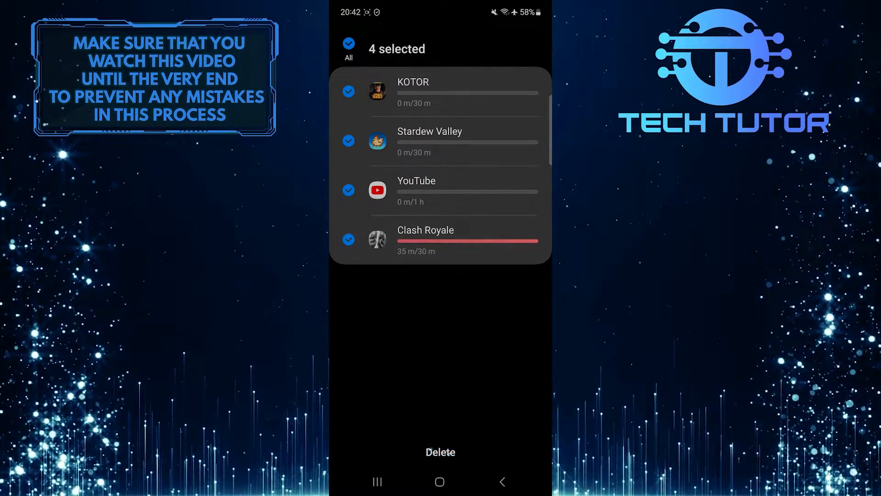
pyautogui.click(440, 452)
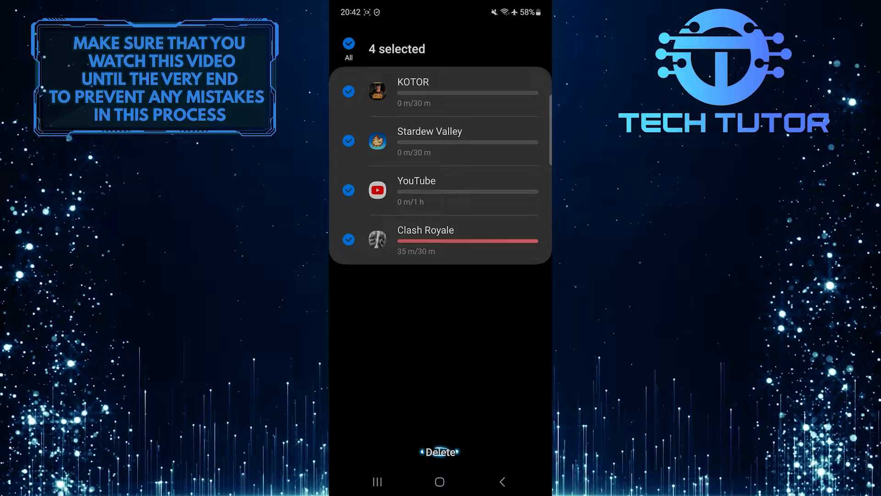
pyautogui.click(440, 452)
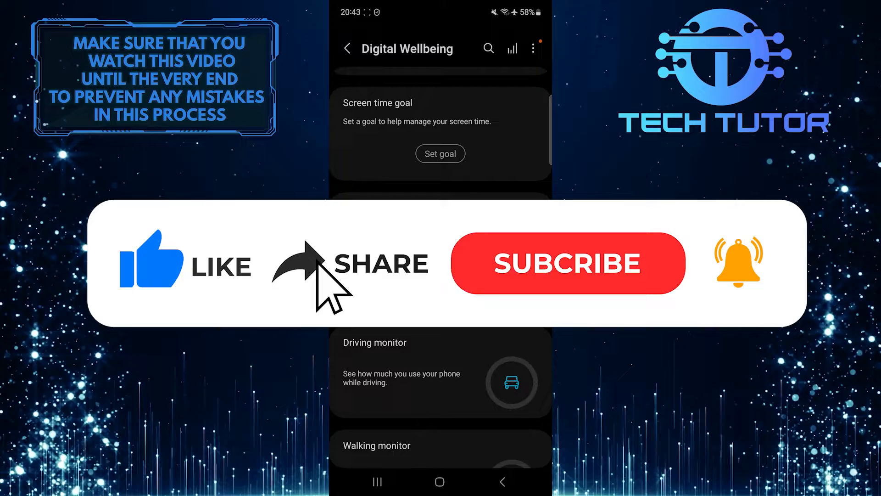
# Go back to the Digital Wellbeing overview page.
pyautogui.click(567, 262)
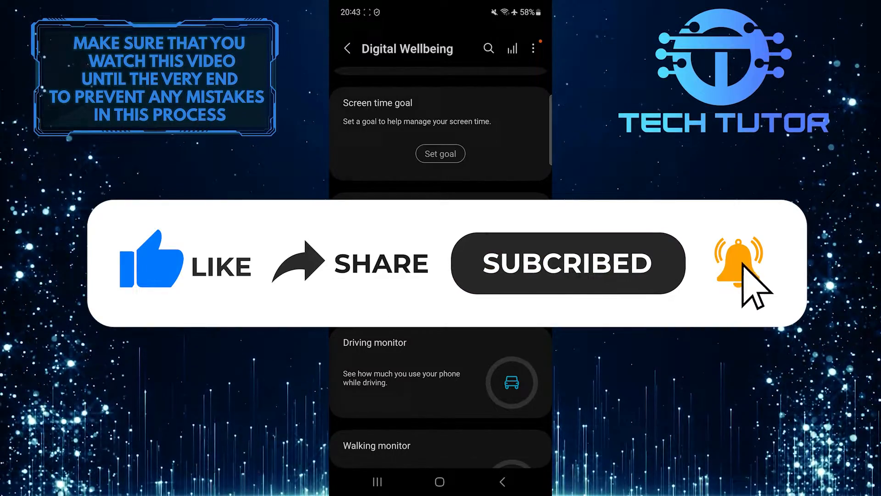